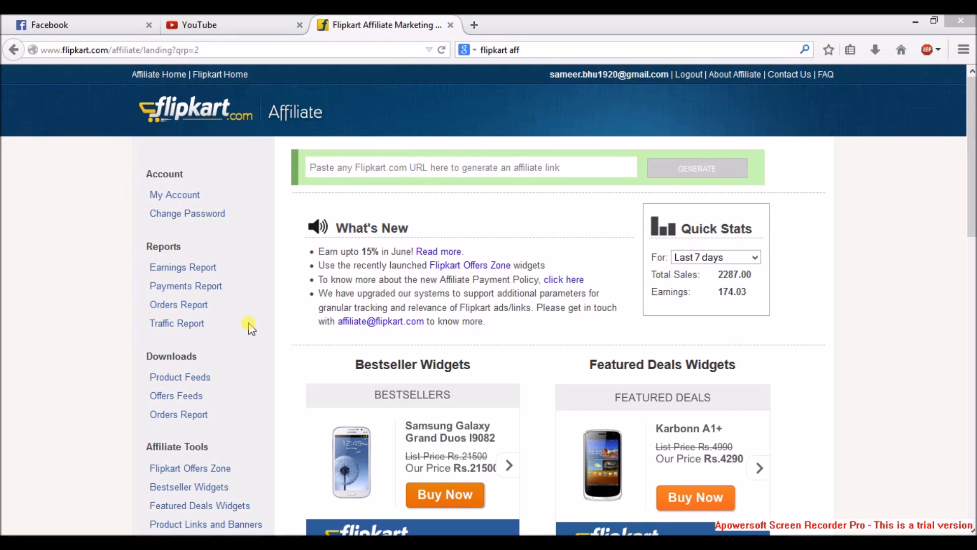
{"action": "mouse_move", "coordinate": [284, 328]}
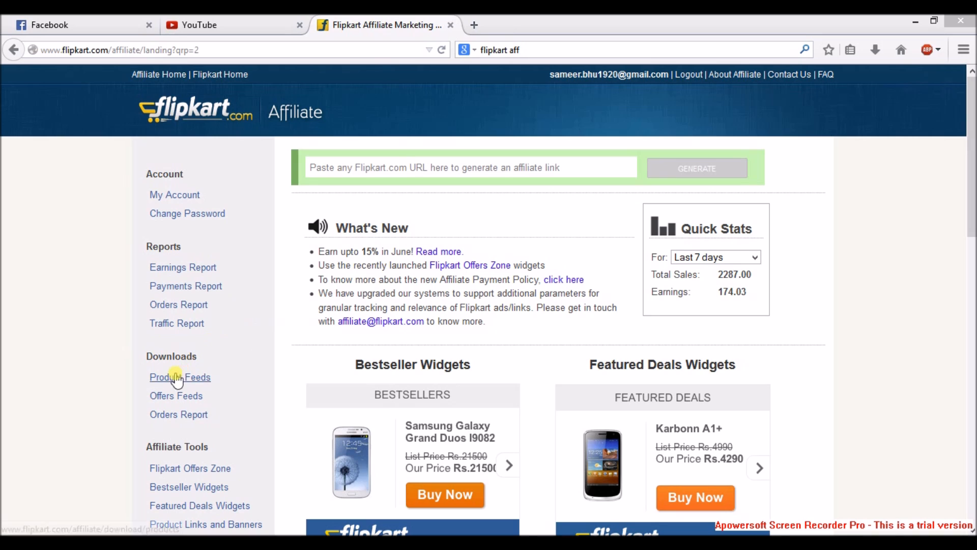
{"action": "mouse_move", "coordinate": [217, 391]}
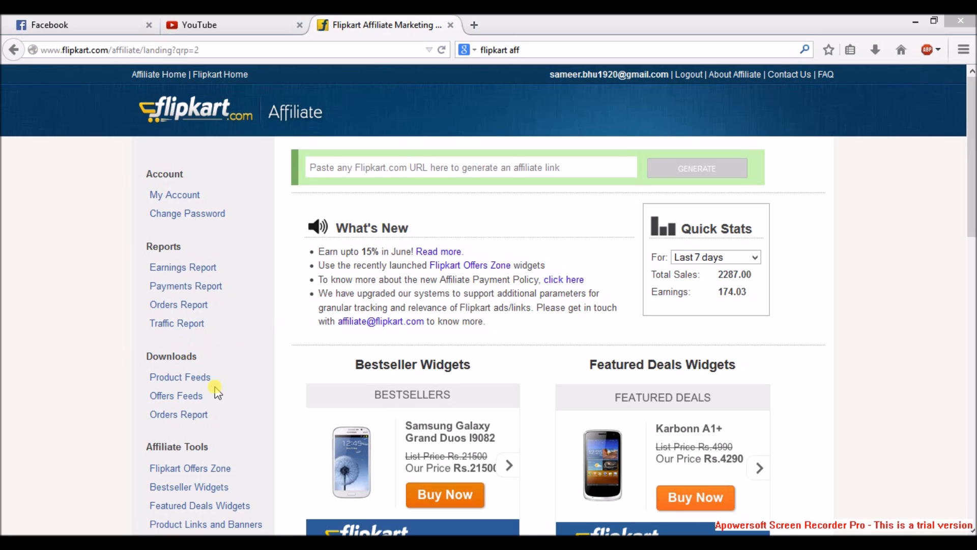
Step: Scroll the affiliate dashboard and go to Flipkart Offers Zone under Affiliate Tools
{"action": "scroll", "scroll_direction": "down", "scroll_amount": 3}
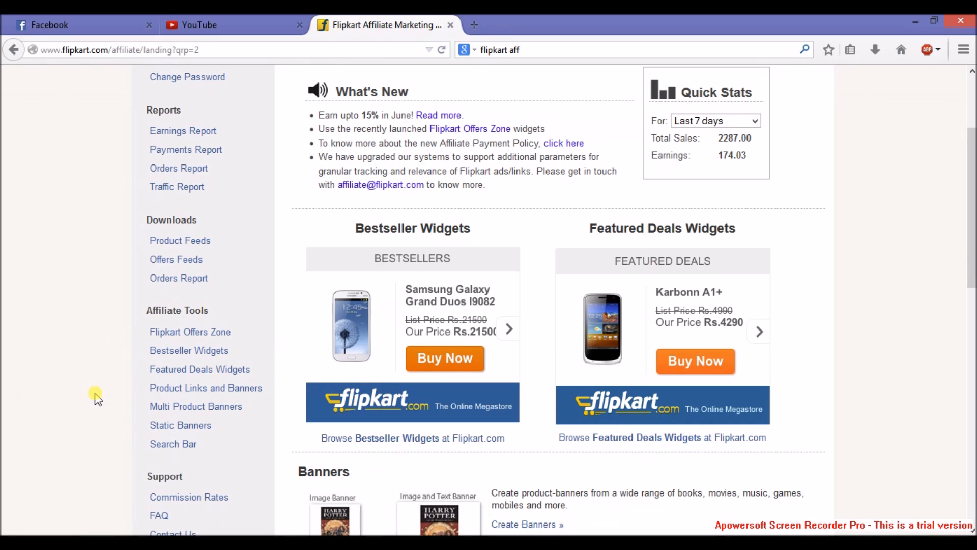
{"action": "mouse_move", "coordinate": [164, 314]}
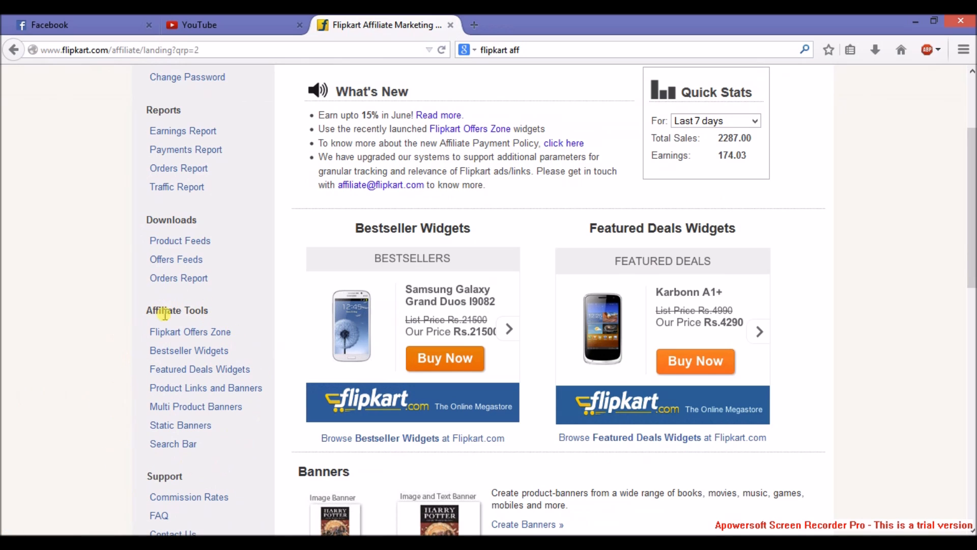
{"action": "mouse_move", "coordinate": [190, 331]}
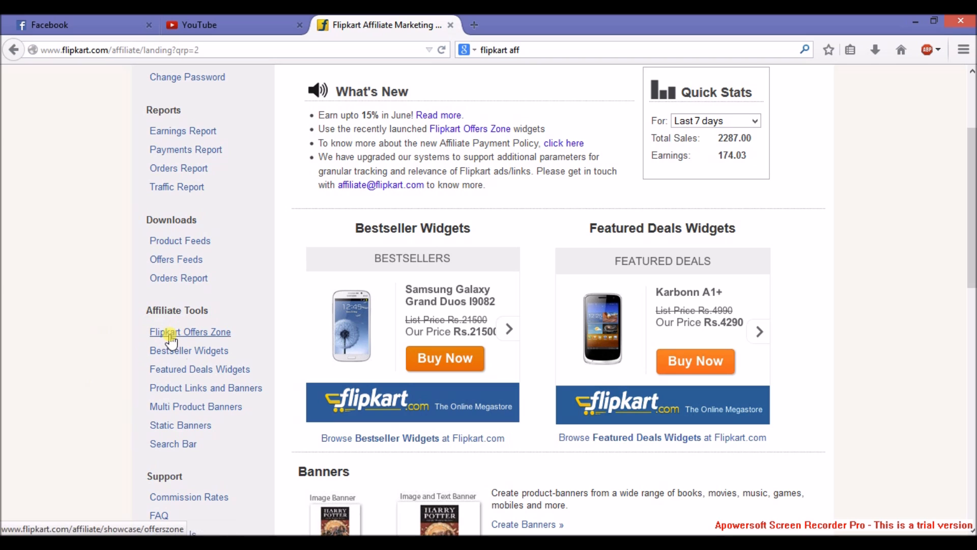
{"action": "mouse_move", "coordinate": [200, 369]}
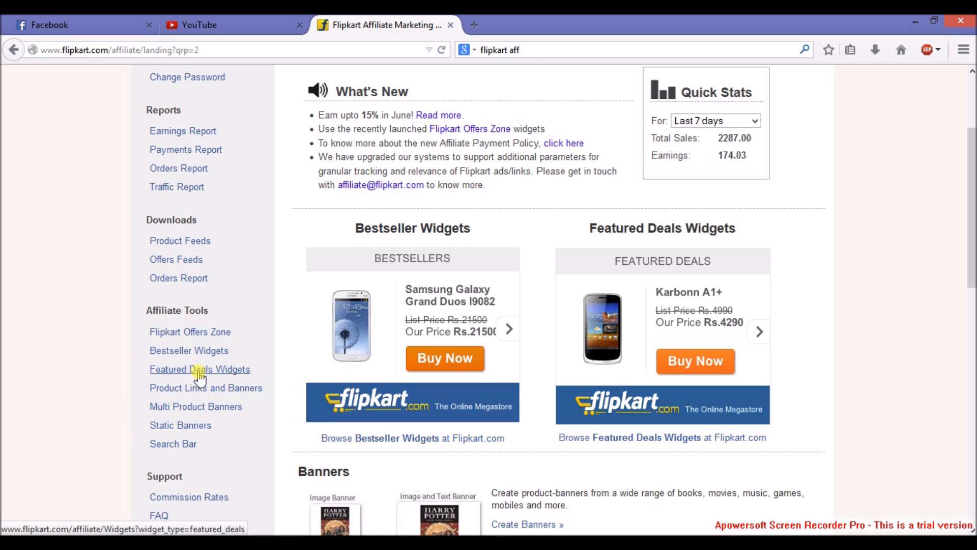
{"action": "mouse_move", "coordinate": [205, 388]}
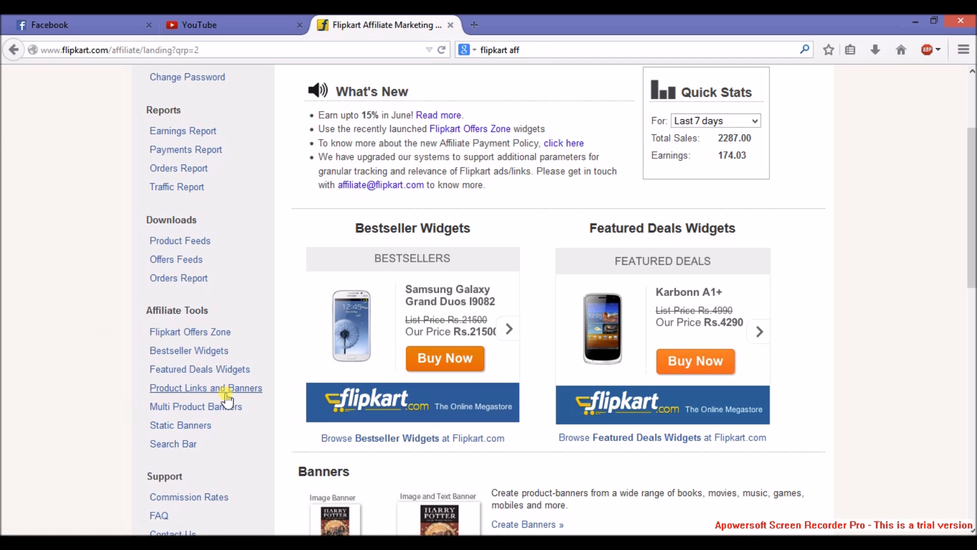
{"action": "mouse_move", "coordinate": [173, 444]}
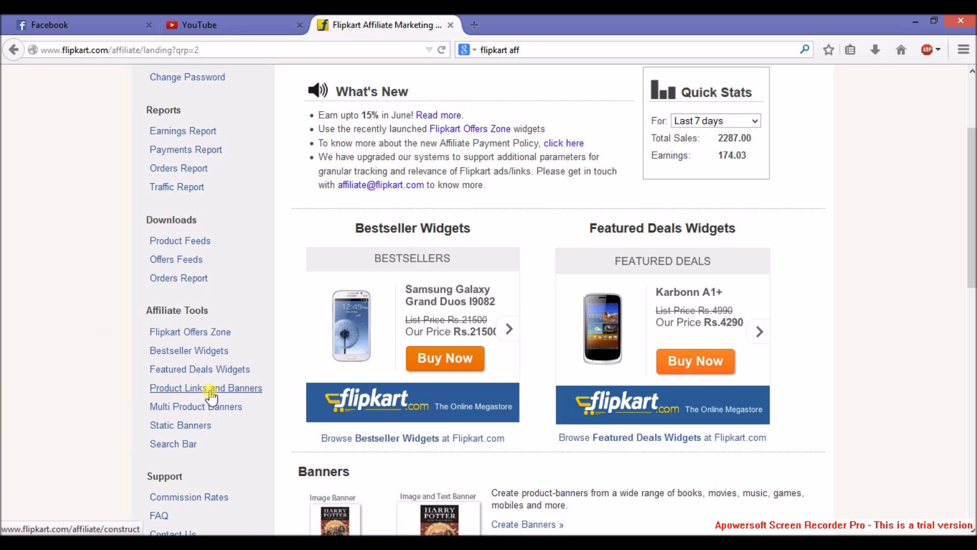
{"action": "mouse_move", "coordinate": [236, 362]}
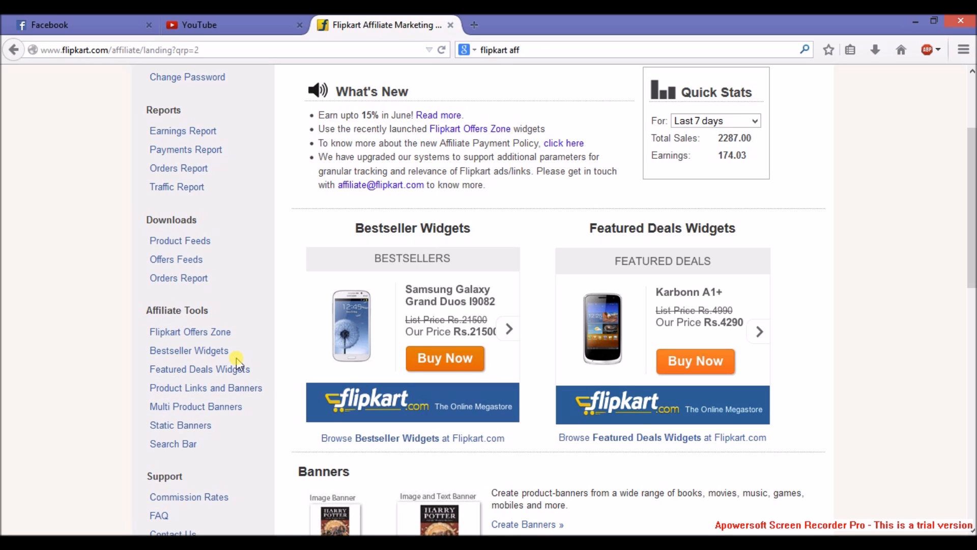
{"action": "mouse_move", "coordinate": [232, 355]}
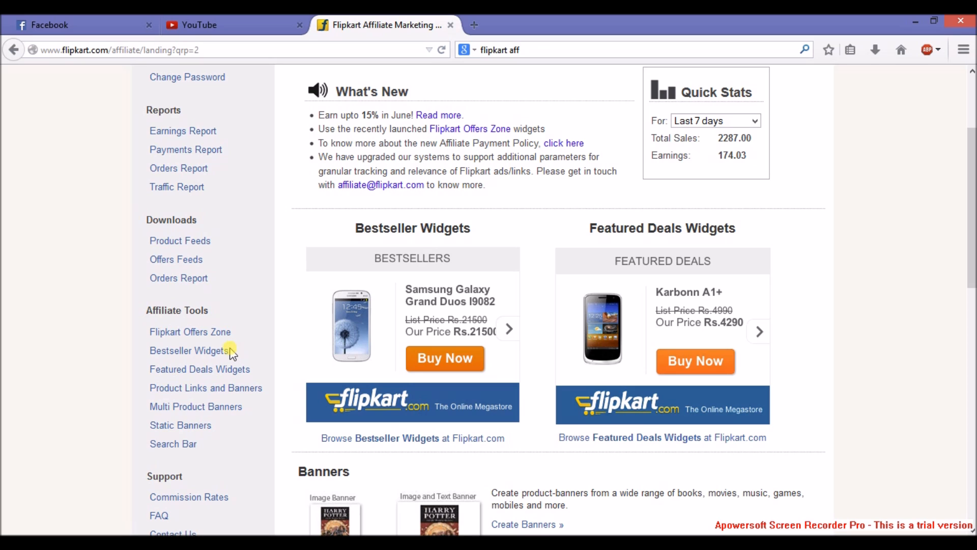
{"action": "mouse_move", "coordinate": [215, 342]}
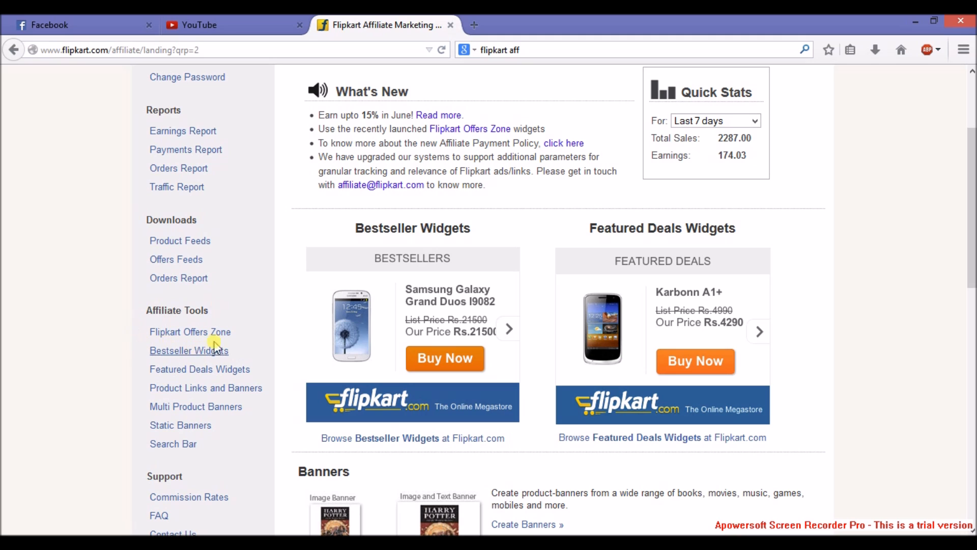
{"action": "left_click", "coordinate": [189, 332]}
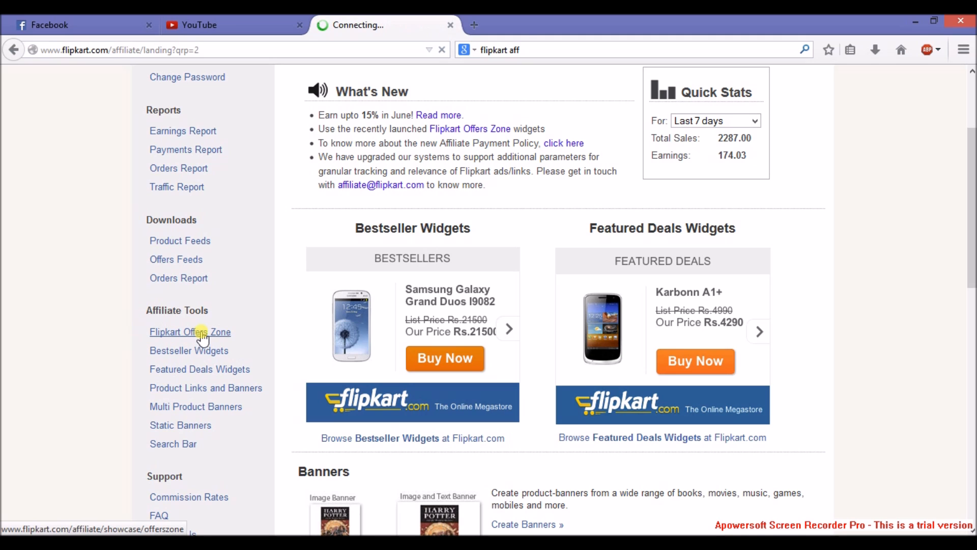
Step: Browse the Offers Zone banner sizes and get the Casio MediumRectangle banner's embed code
{"action": "left_click", "coordinate": [189, 331]}
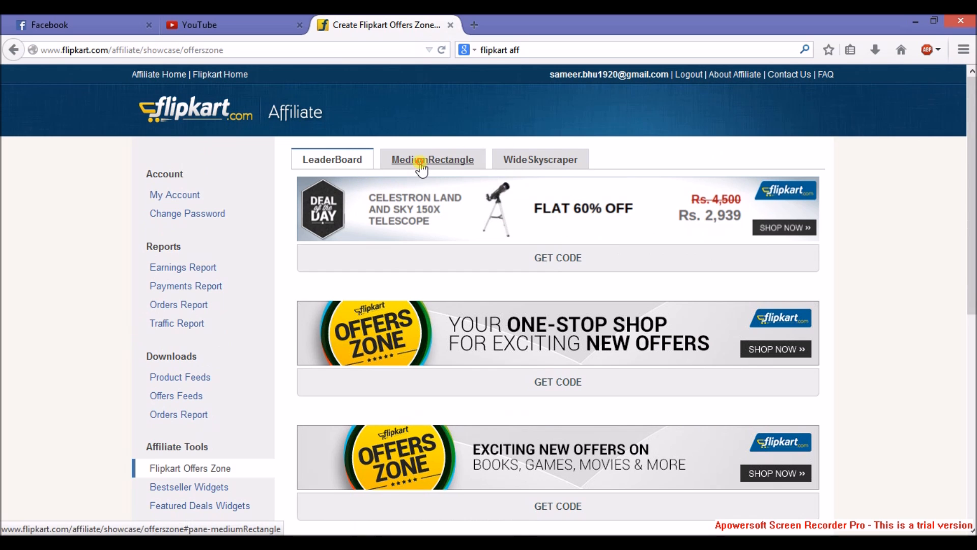
{"action": "left_click", "coordinate": [539, 159]}
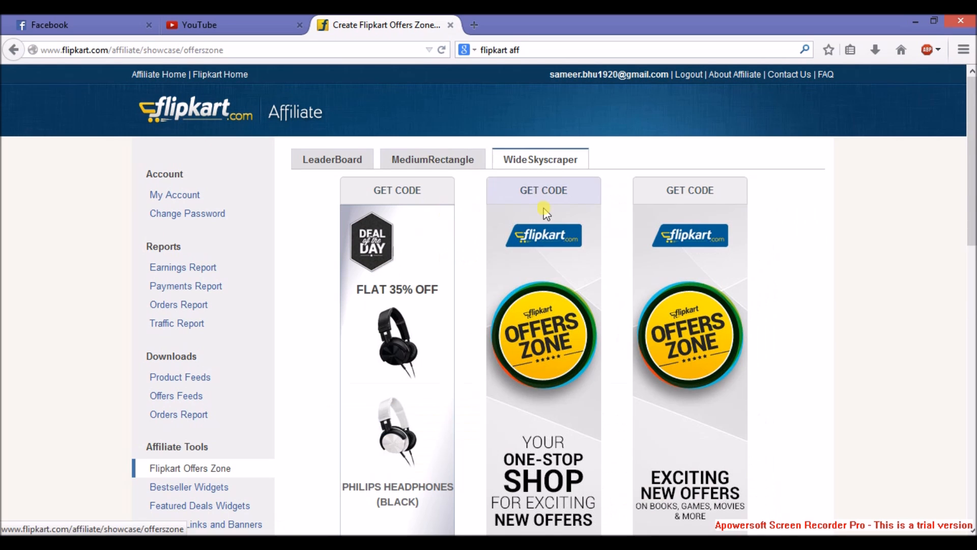
{"action": "scroll", "scroll_direction": "down", "scroll_amount": 3}
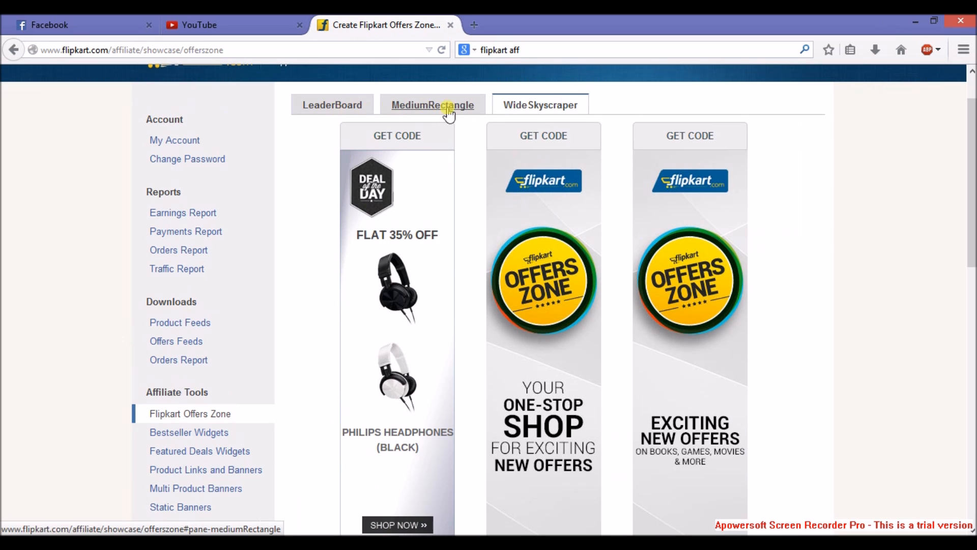
{"action": "left_click", "coordinate": [432, 105]}
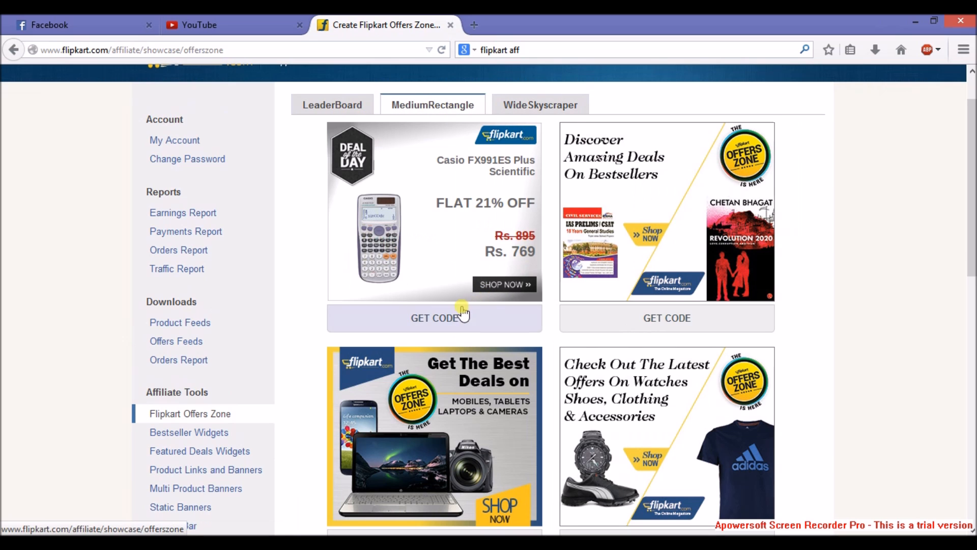
{"action": "mouse_move", "coordinate": [478, 280]}
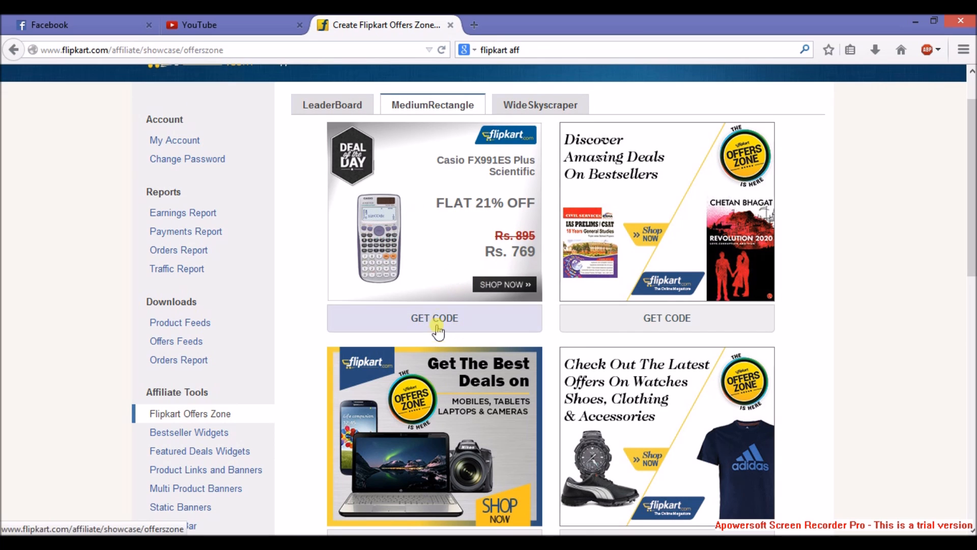
{"action": "left_click", "coordinate": [434, 317]}
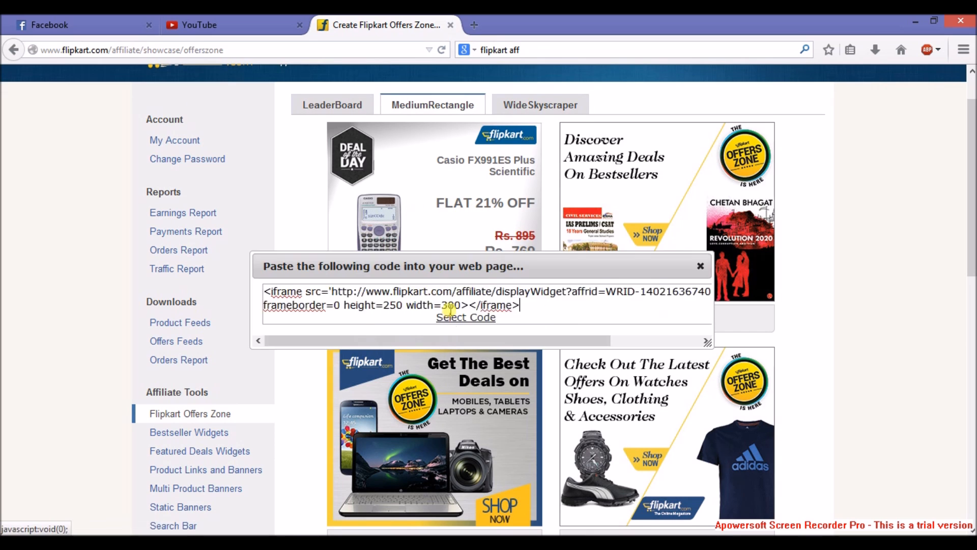
Step: Select the full iframe embed code and copy it to the clipboard
{"action": "left_click", "coordinate": [465, 316]}
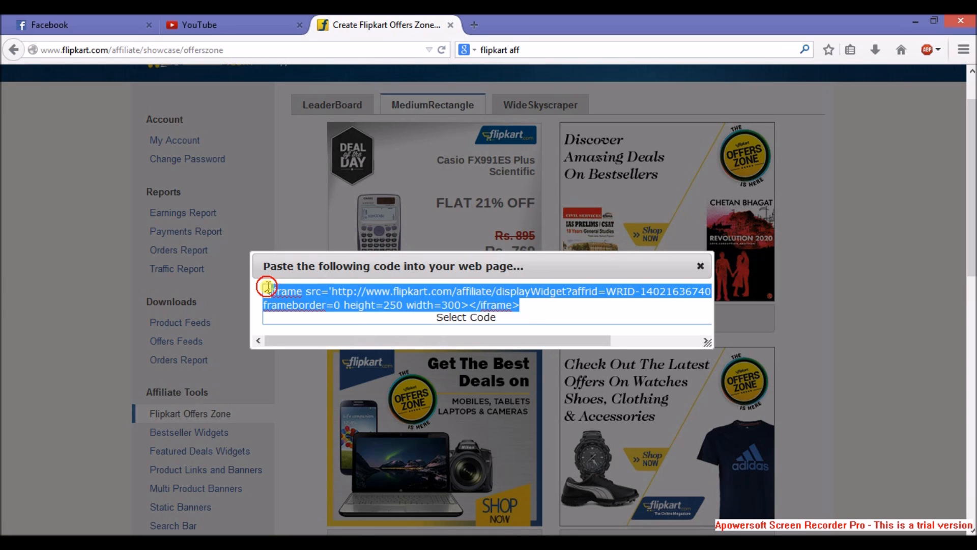
{"action": "right_click", "coordinate": [374, 299]}
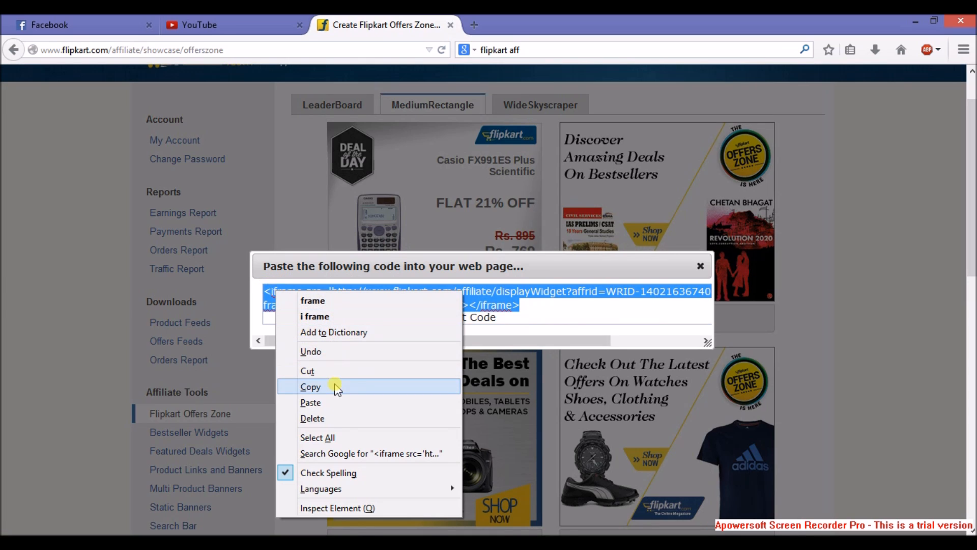
{"action": "left_click", "coordinate": [624, 25]}
{"action": "type", "text": "b"}
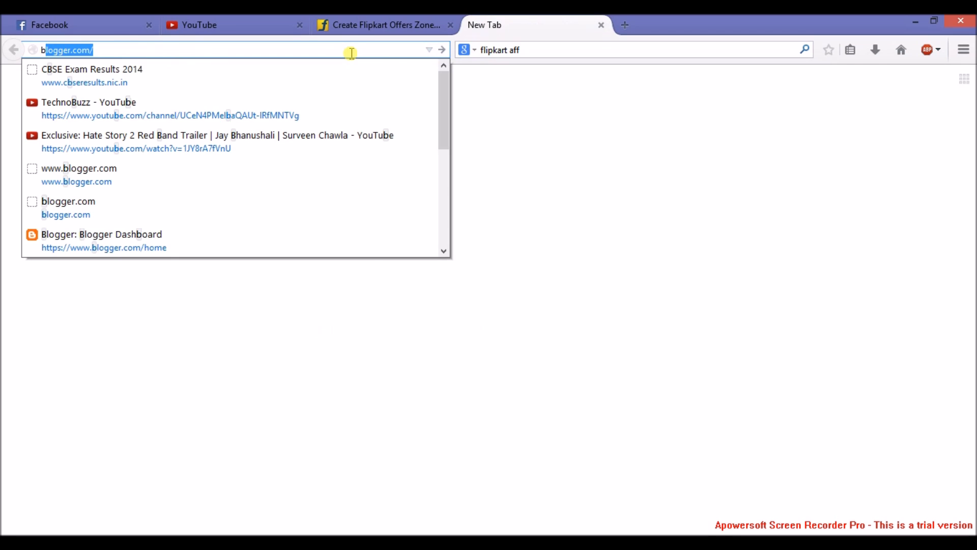
Step: Load the Blogger dashboard and go to The Tech Stream blog's Layout
{"action": "left_click", "coordinate": [102, 241]}
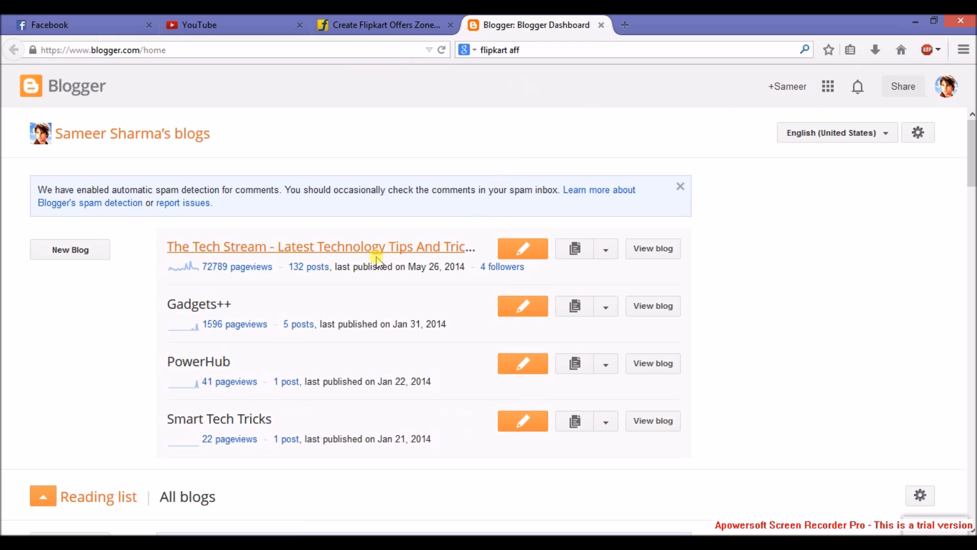
{"action": "mouse_move", "coordinate": [376, 310]}
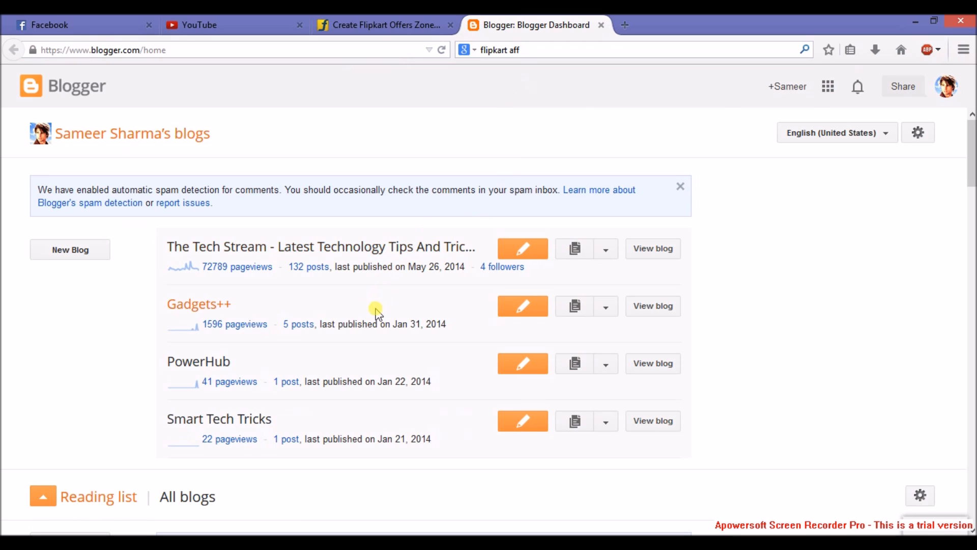
{"action": "left_click", "coordinate": [522, 364]}
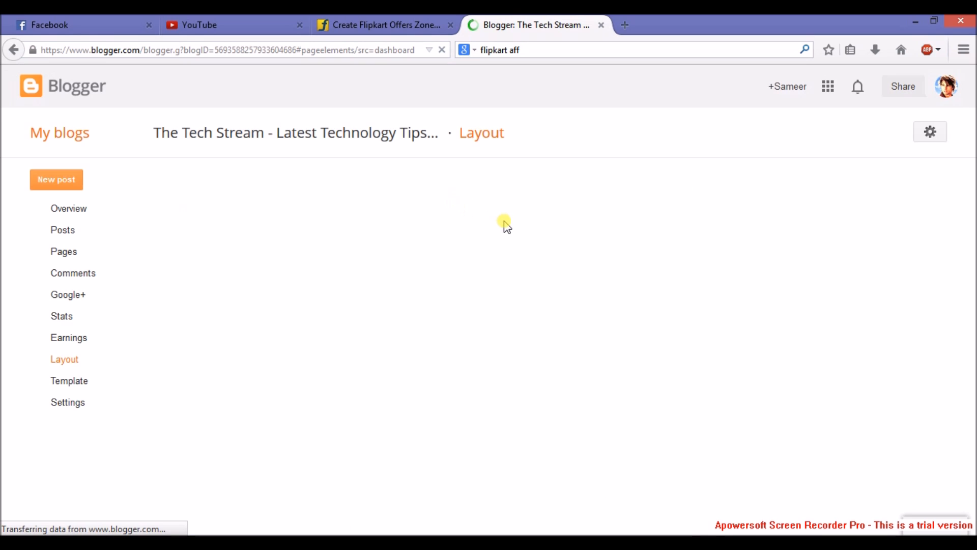
Step: On The Tech Stream's Layout page, open 'Add a Gadget' for the sidebar
{"action": "left_click", "coordinate": [64, 359]}
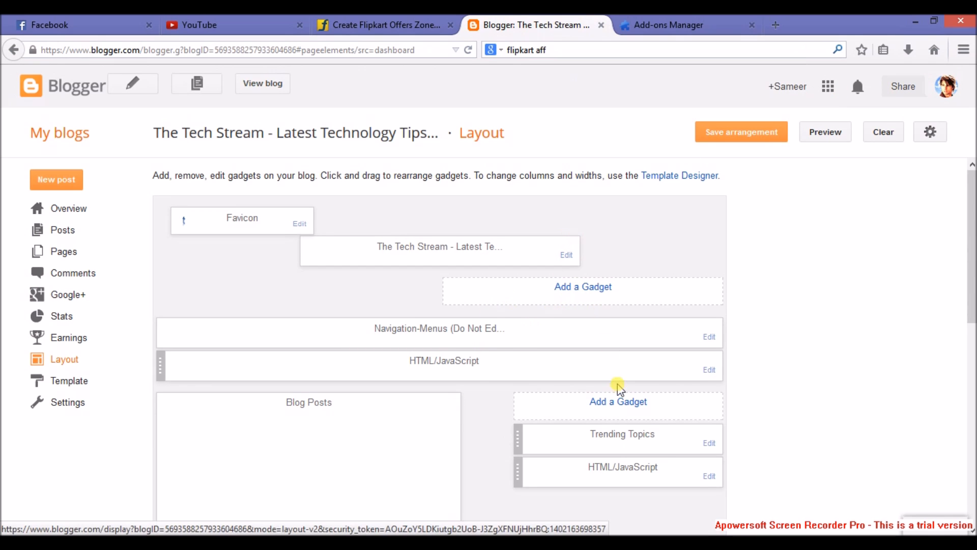
{"action": "left_click", "coordinate": [619, 402]}
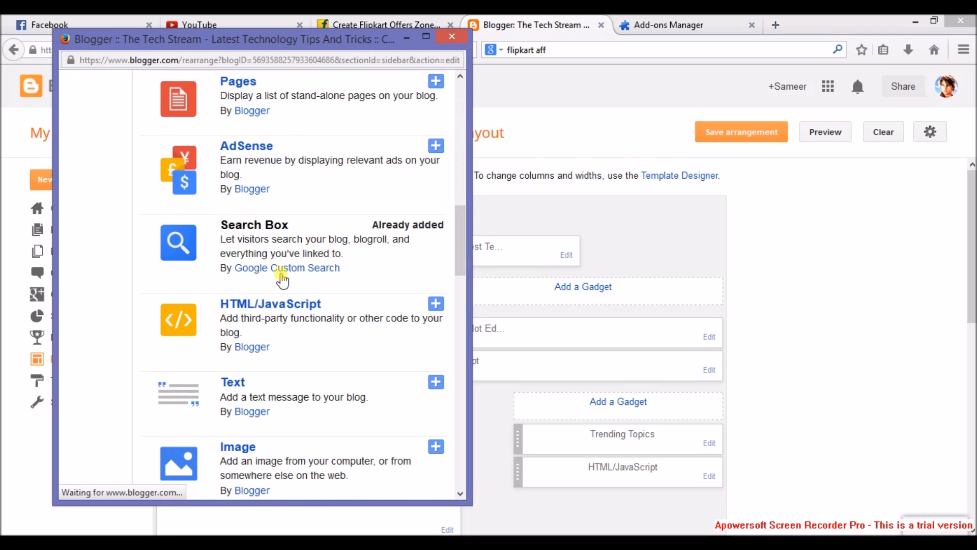
Step: Add an HTML/JavaScript gadget with the pasted Flipkart iframe code and save it
{"action": "left_click", "coordinate": [435, 303]}
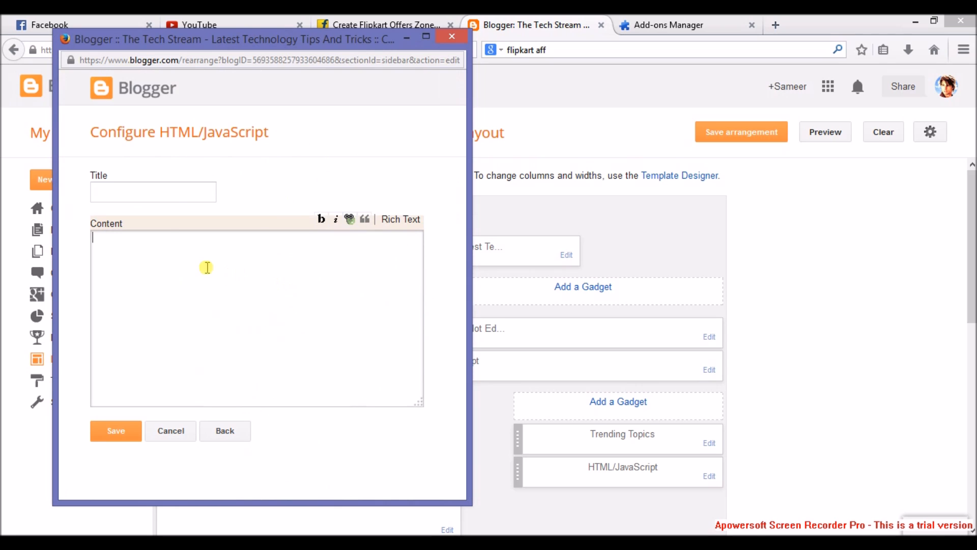
{"action": "right_click", "coordinate": [206, 268]}
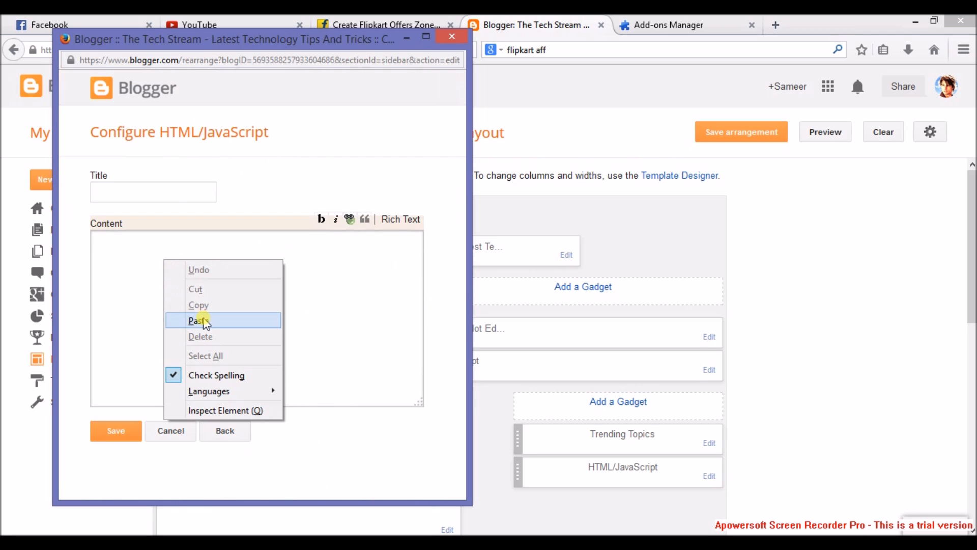
{"action": "left_click", "coordinate": [198, 320]}
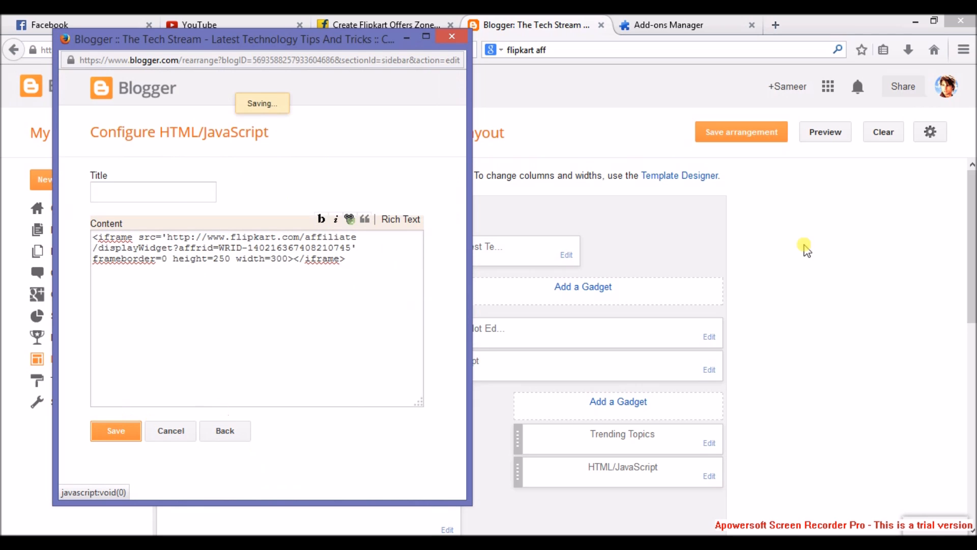
{"action": "left_click", "coordinate": [116, 431]}
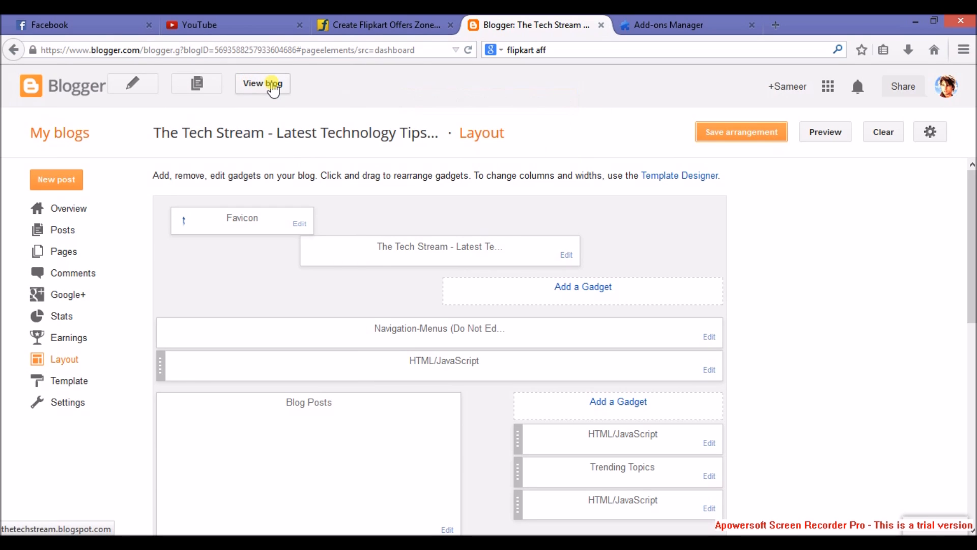
Step: View the live blog and open the Moto E post to check the sidebar ad
{"action": "left_click", "coordinate": [262, 82]}
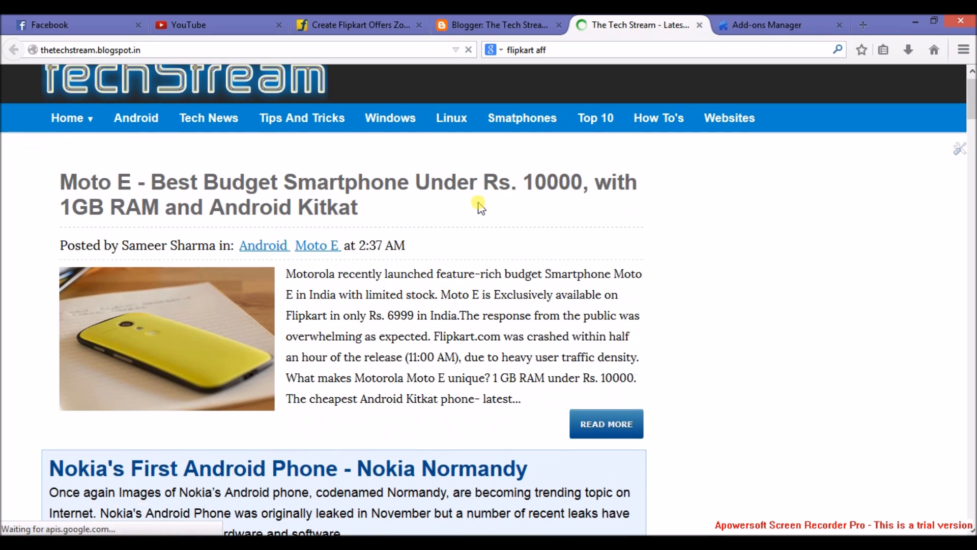
{"action": "left_click", "coordinate": [349, 193]}
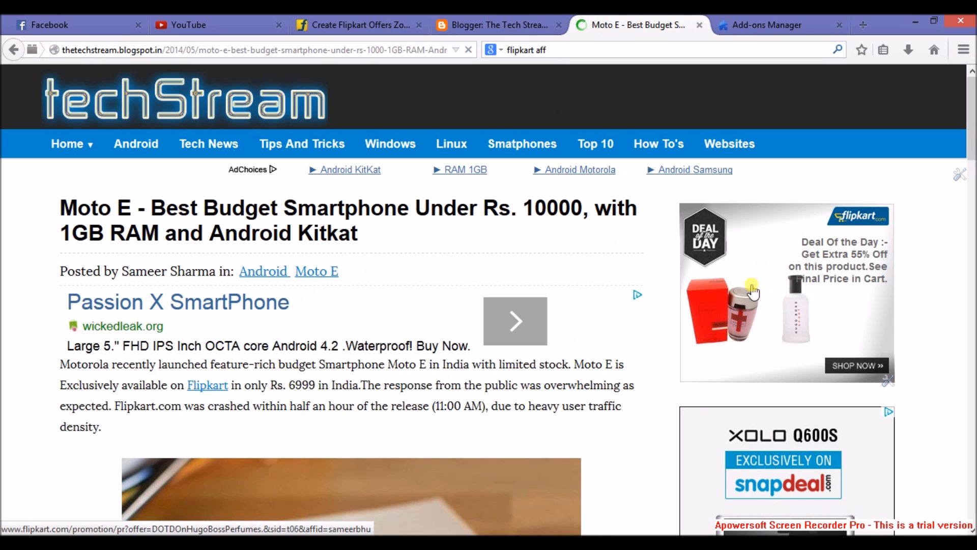
{"action": "mouse_move", "coordinate": [763, 246]}
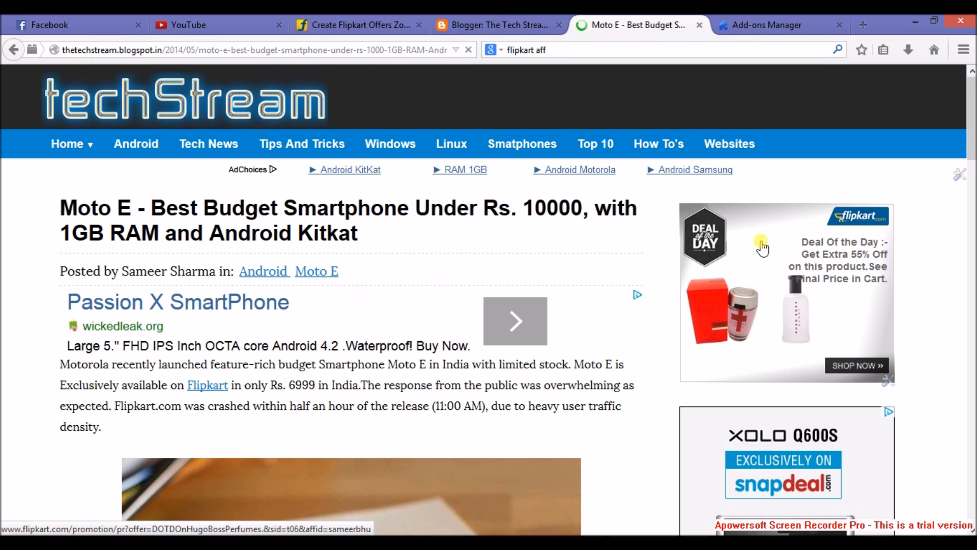